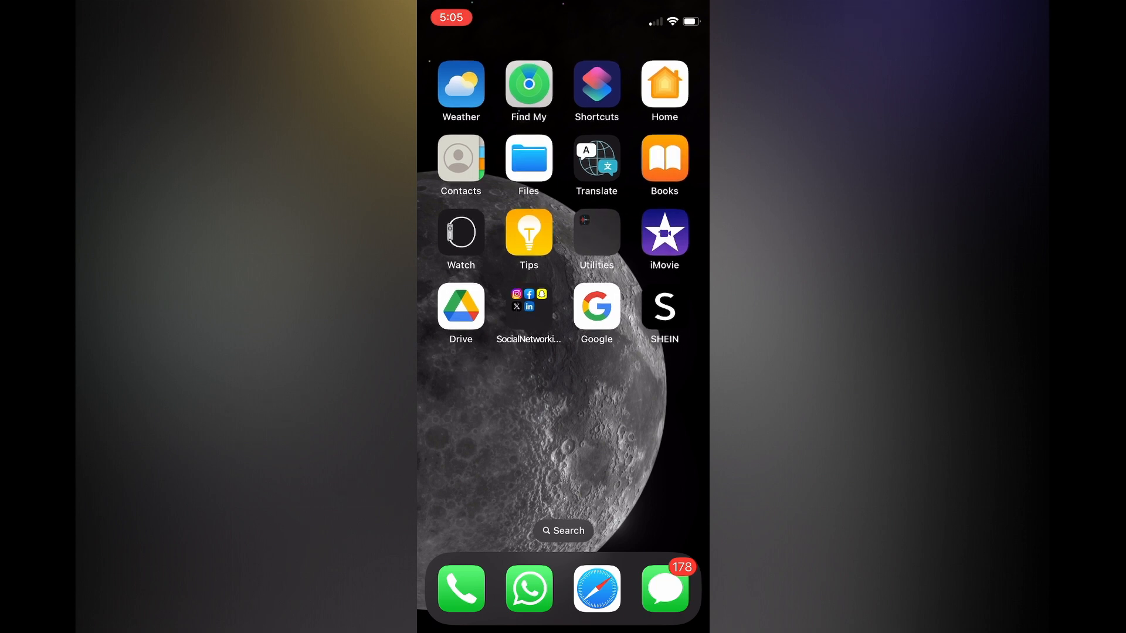
# Step: Launch Messages from the dock, landing in the 400 data-plan alerts conversation
pyautogui.click(661, 588)
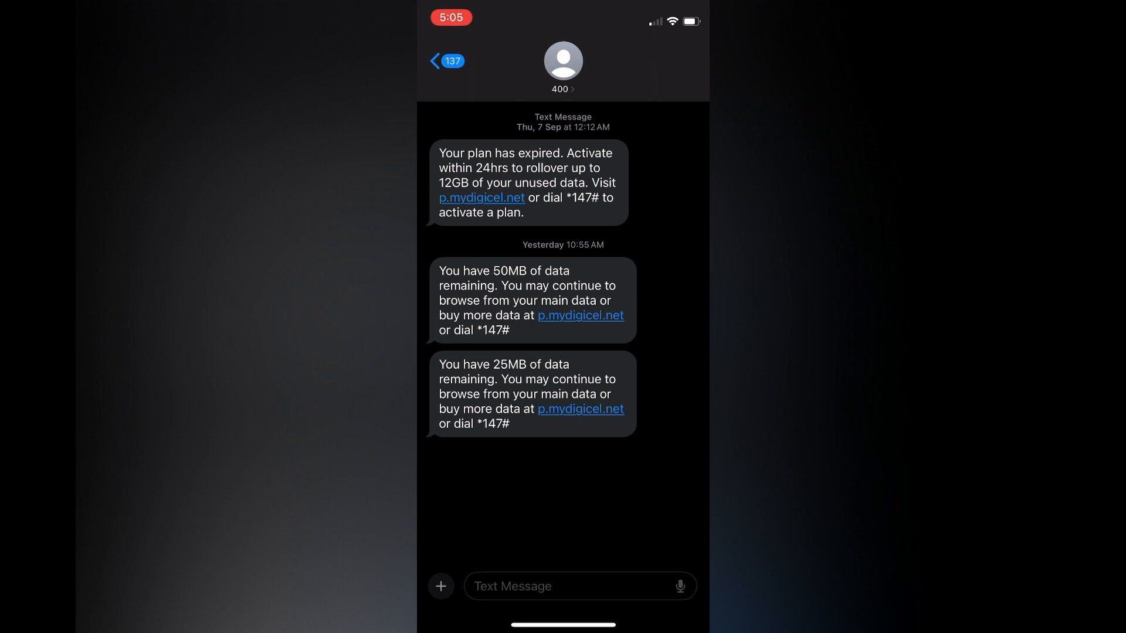
# Step: Bring up the sticker drawer and check the Stickers and Recents collections, both empty
pyautogui.click(441, 586)
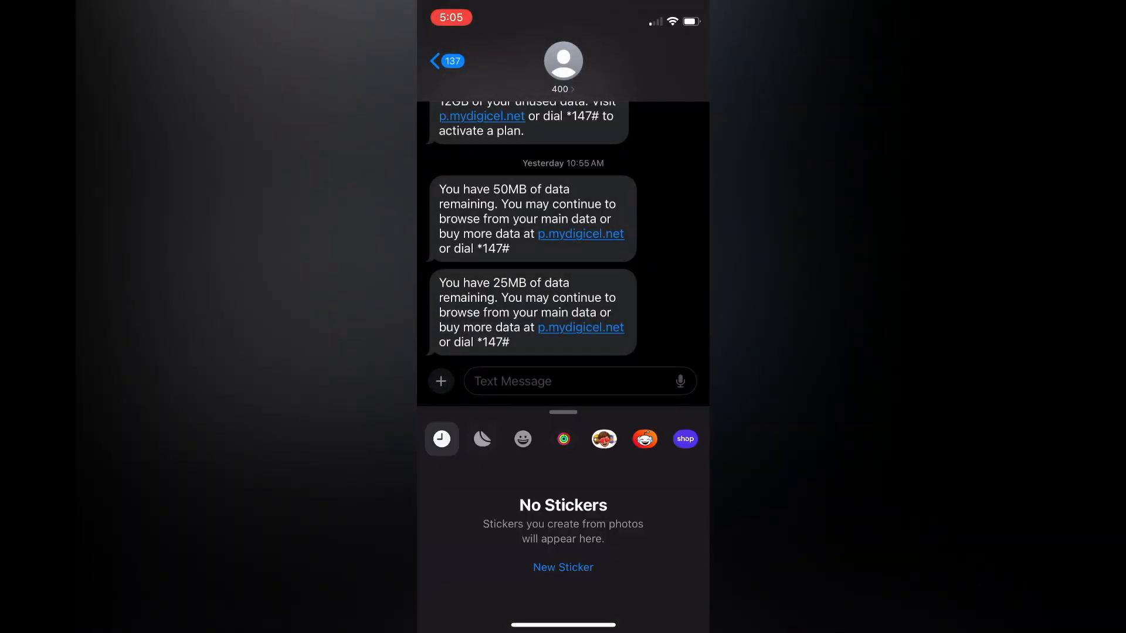
pyautogui.click(482, 439)
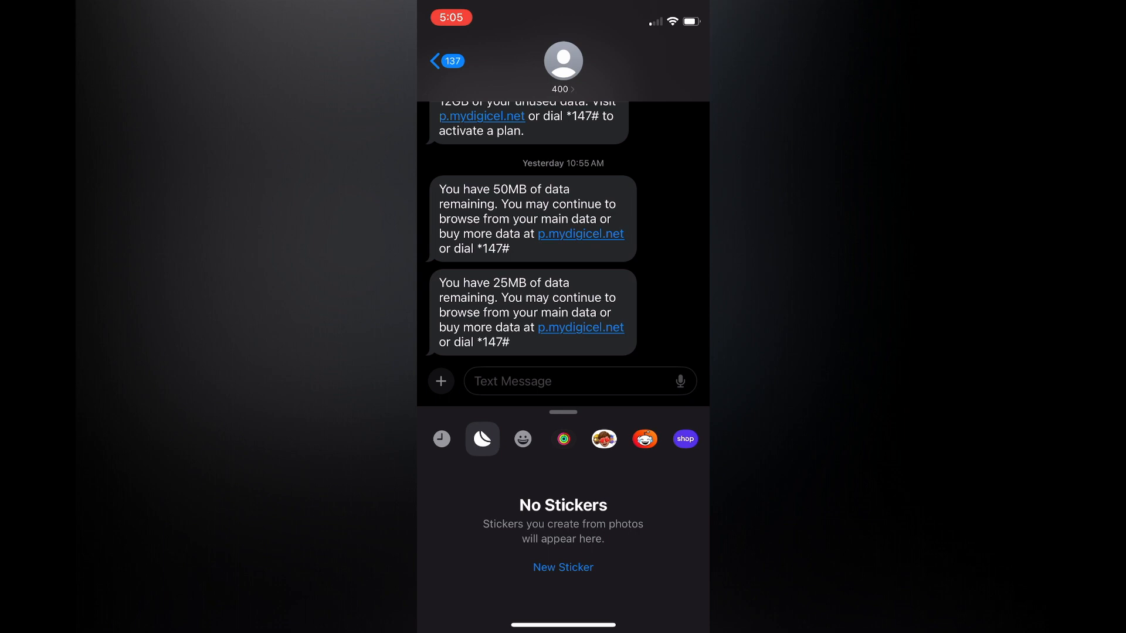
pyautogui.click(441, 439)
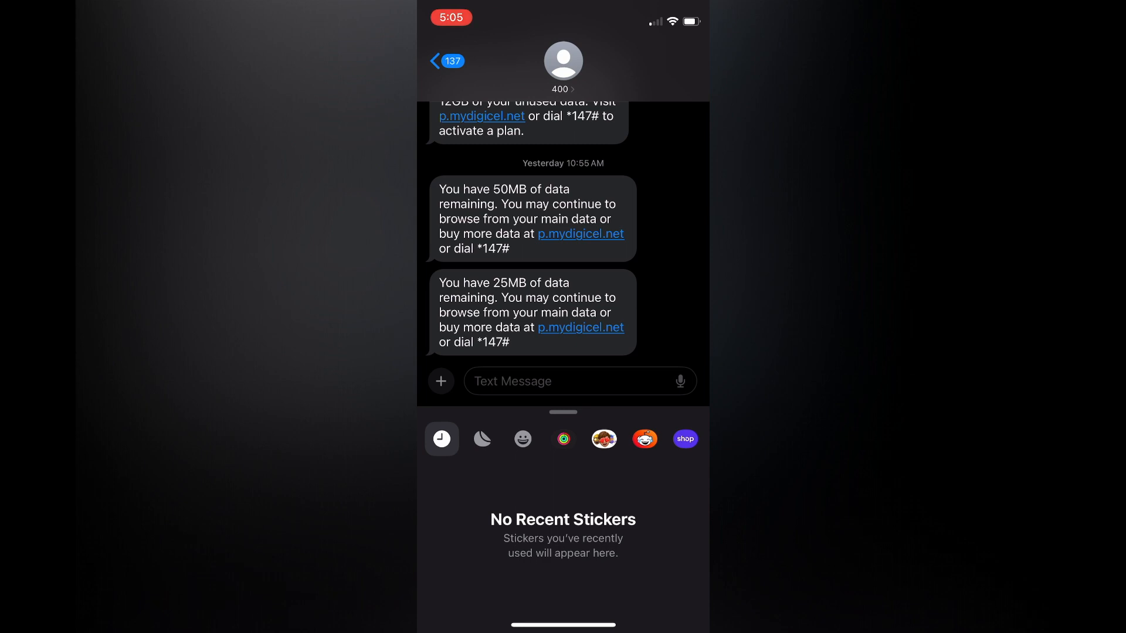
# Step: Start a new sticker from the boy photo, his figure lifted from the background
pyautogui.click(482, 438)
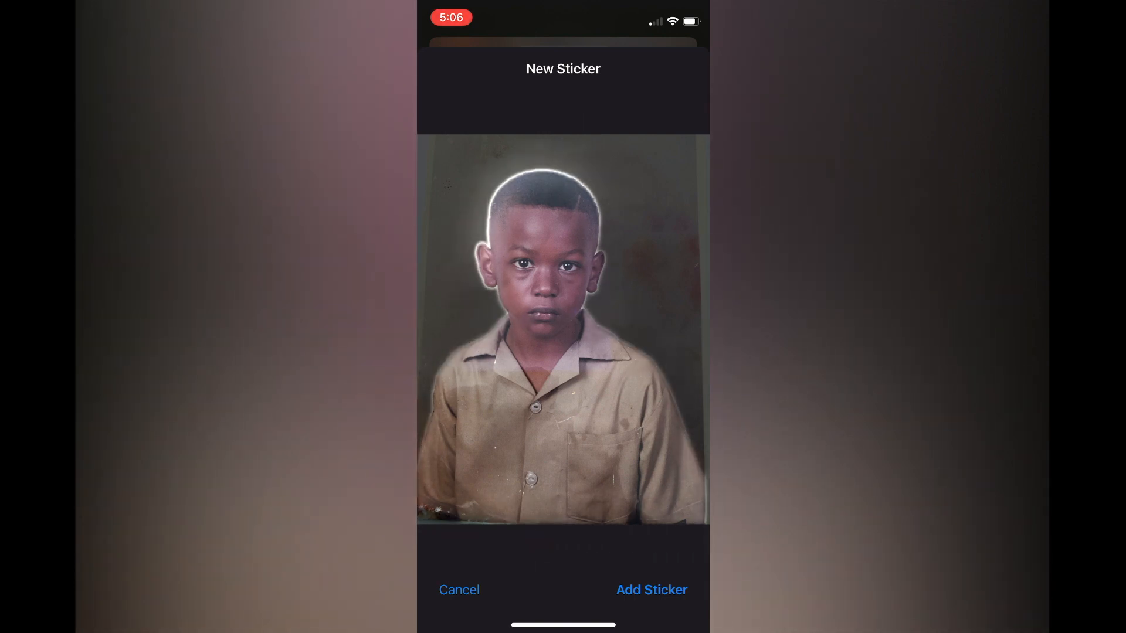
# Step: Save the cut-out boy as a sticker and bring up its effect choices at Original
pyautogui.click(650, 589)
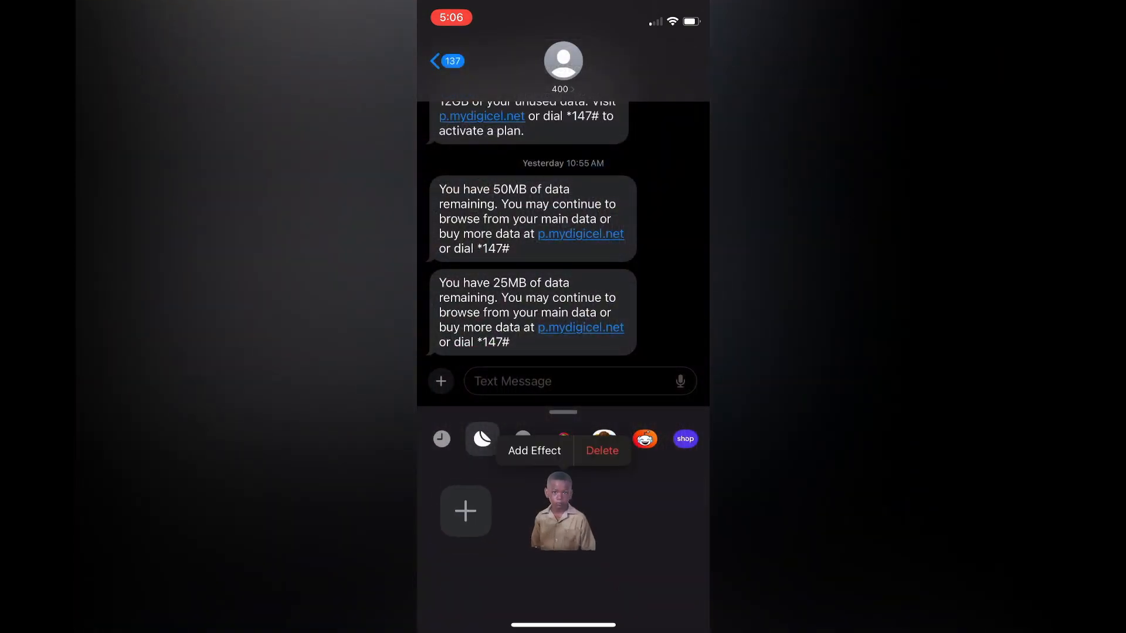
pyautogui.click(534, 450)
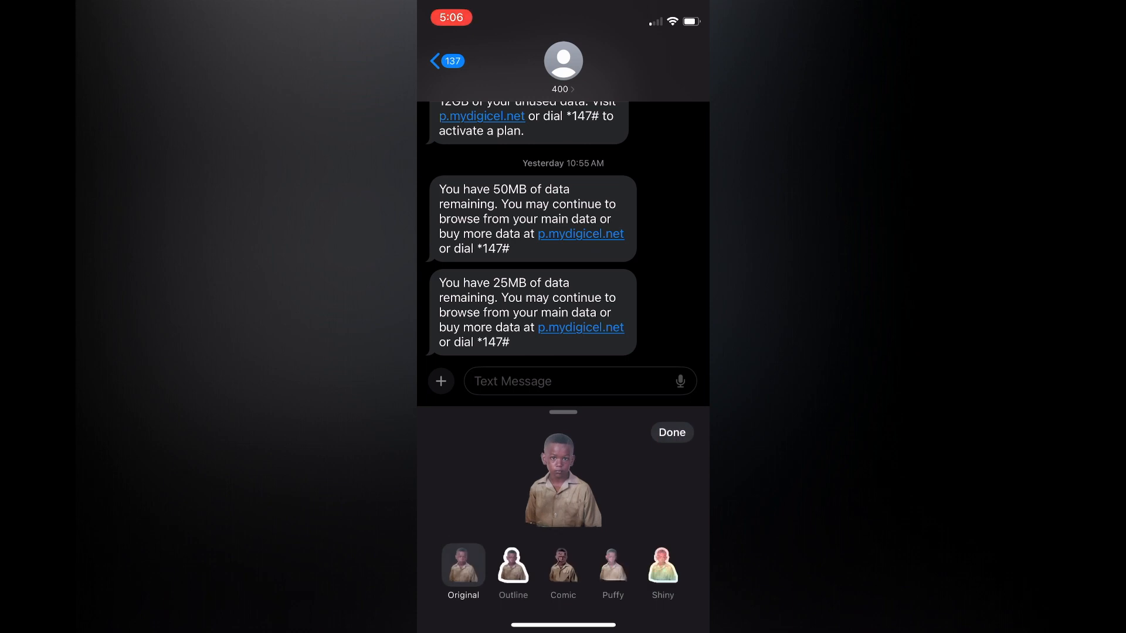
# Step: Preview Comic, Puffy and Shiny, keep the white Outline effect, and place the sticker in the message field
pyautogui.click(563, 567)
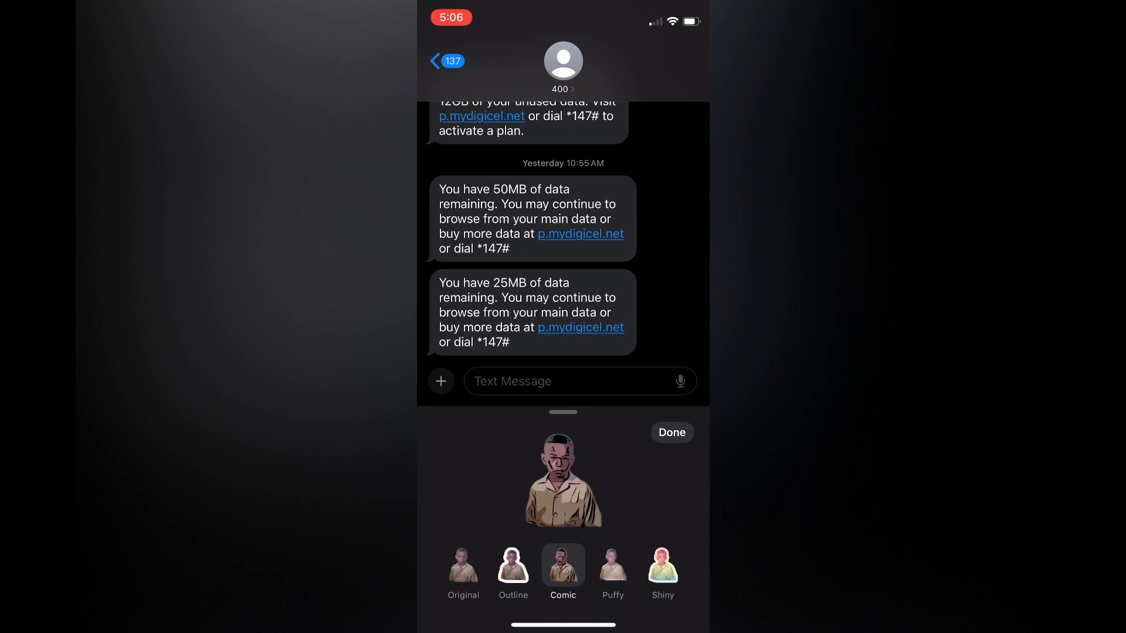
pyautogui.click(612, 565)
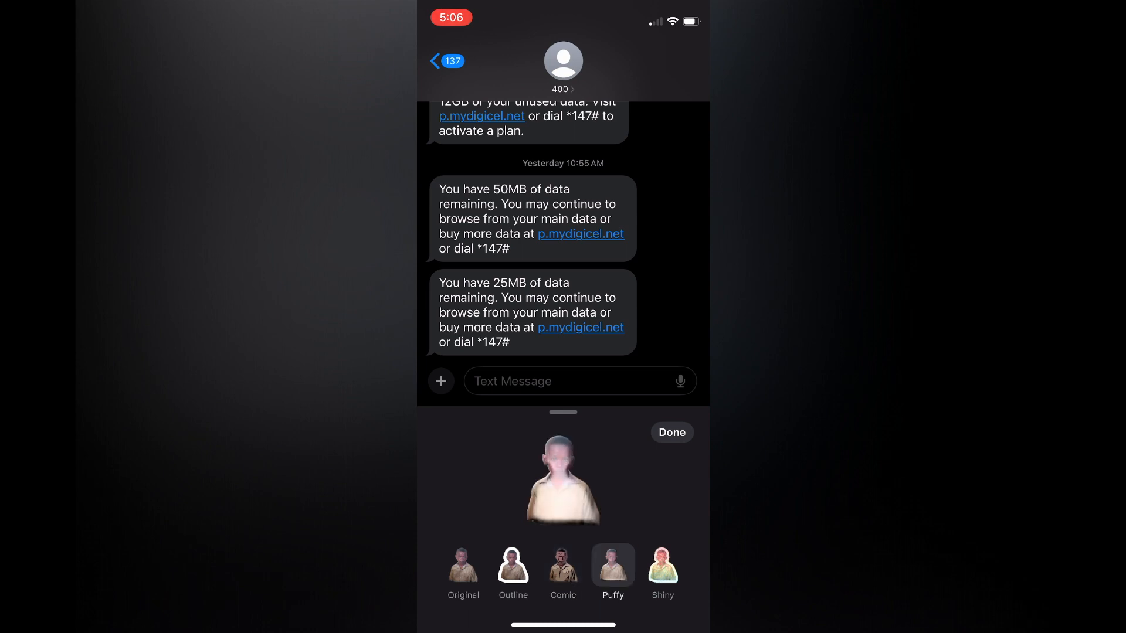
pyautogui.click(661, 565)
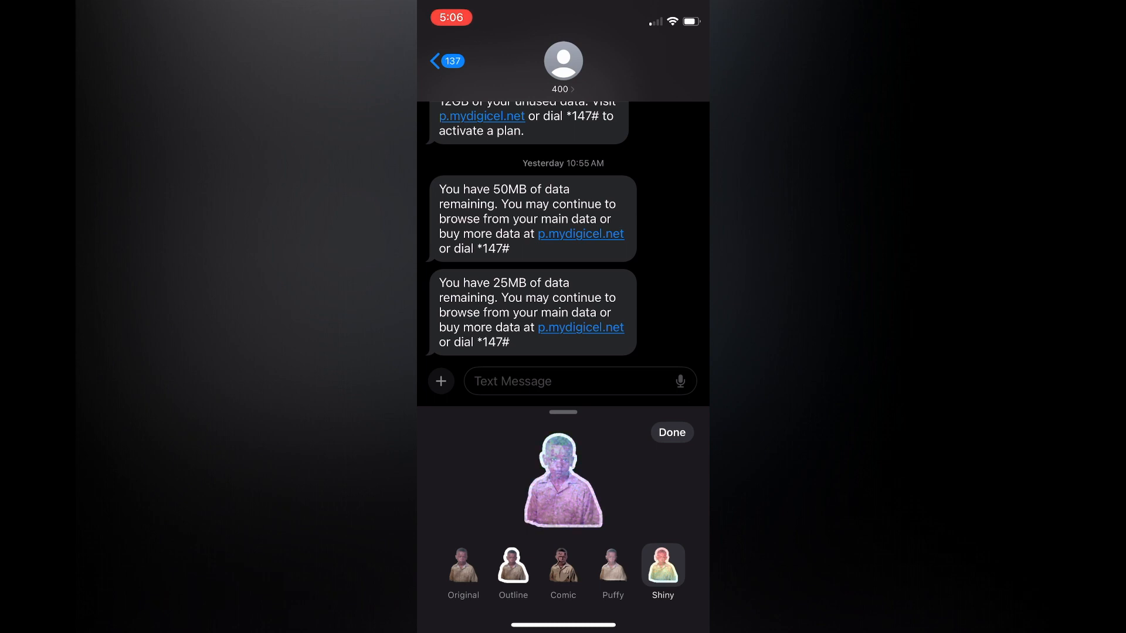
pyautogui.click(512, 567)
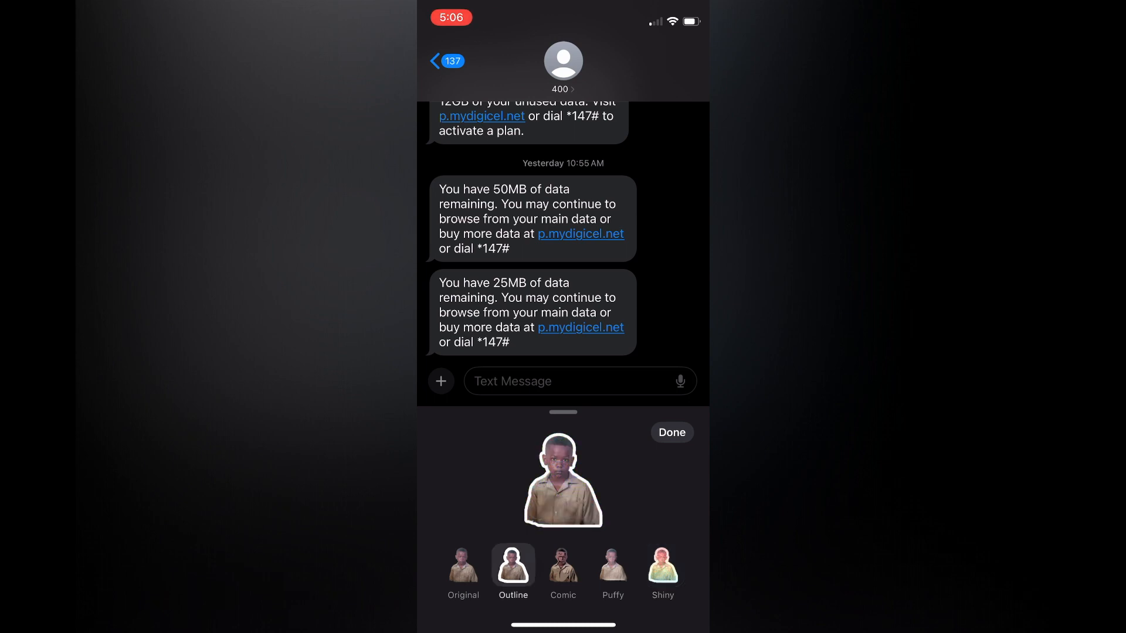
pyautogui.click(671, 433)
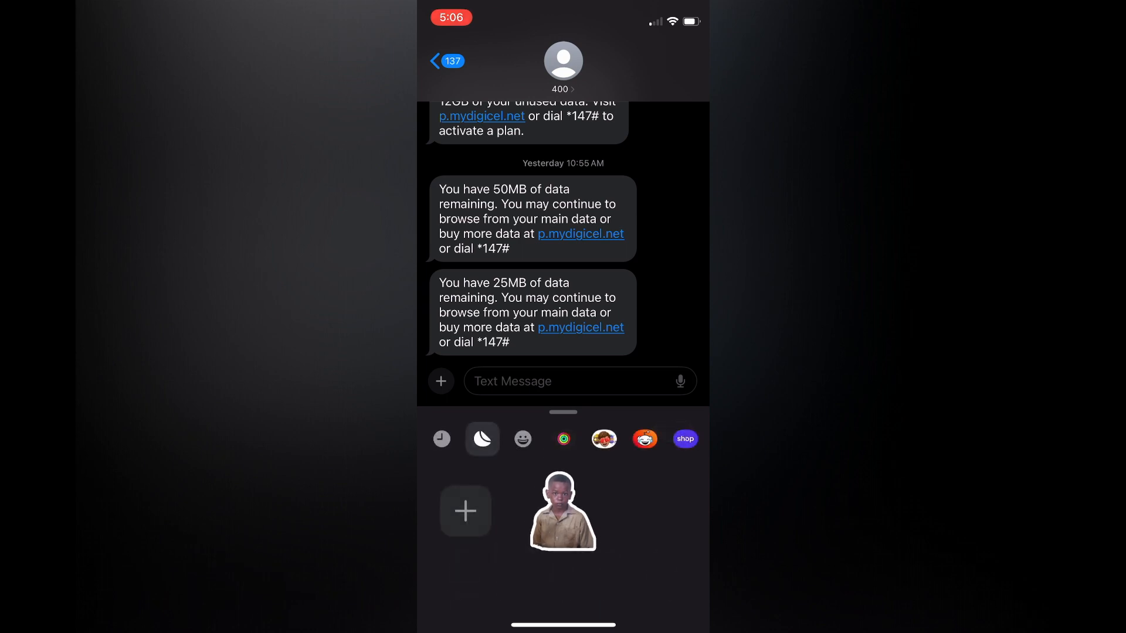
pyautogui.click(562, 510)
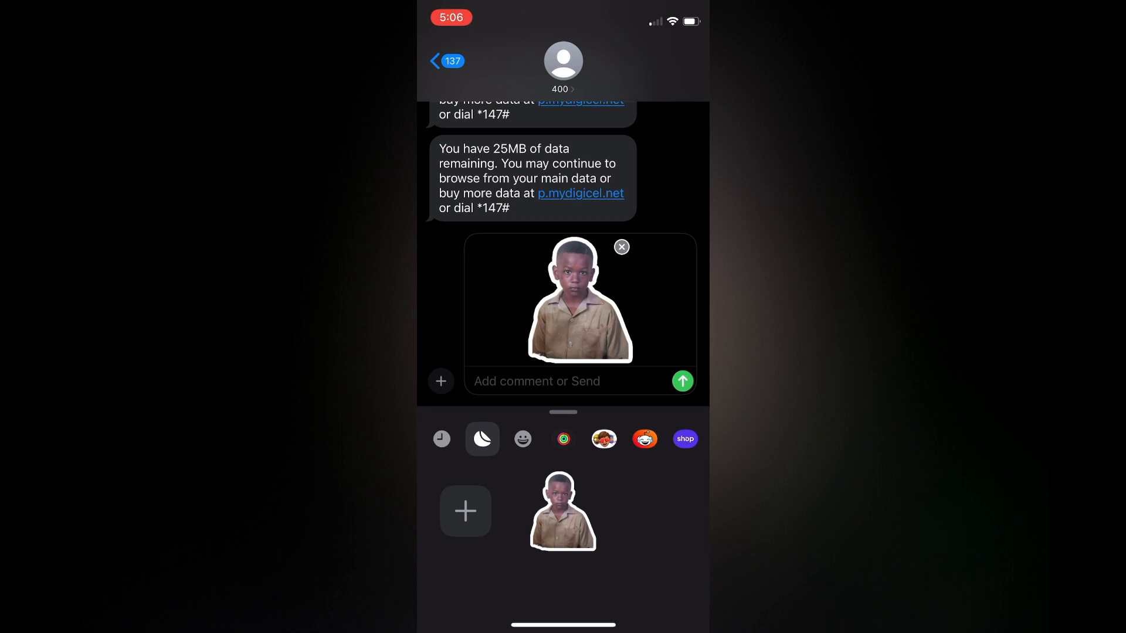